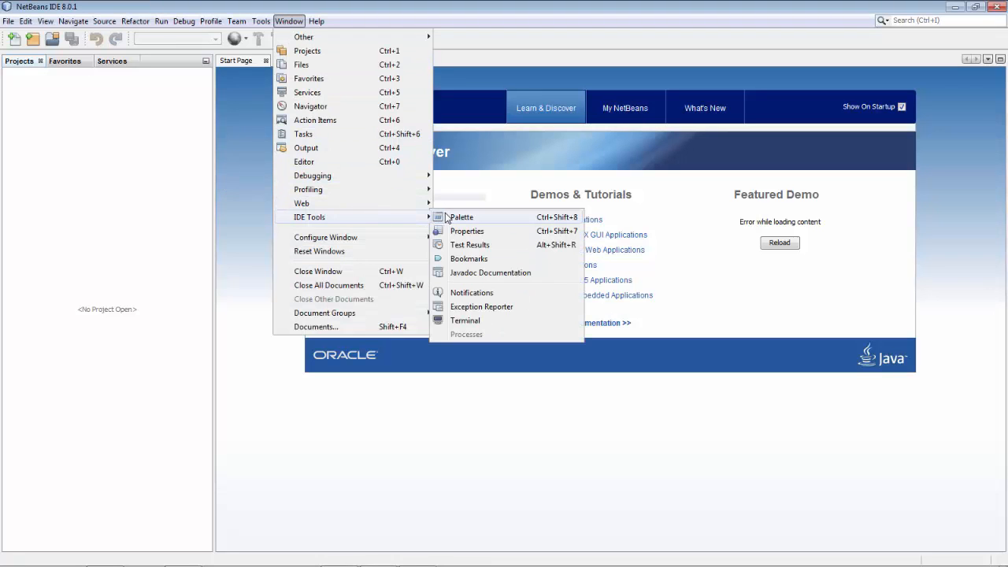
mouse_move(465, 321)
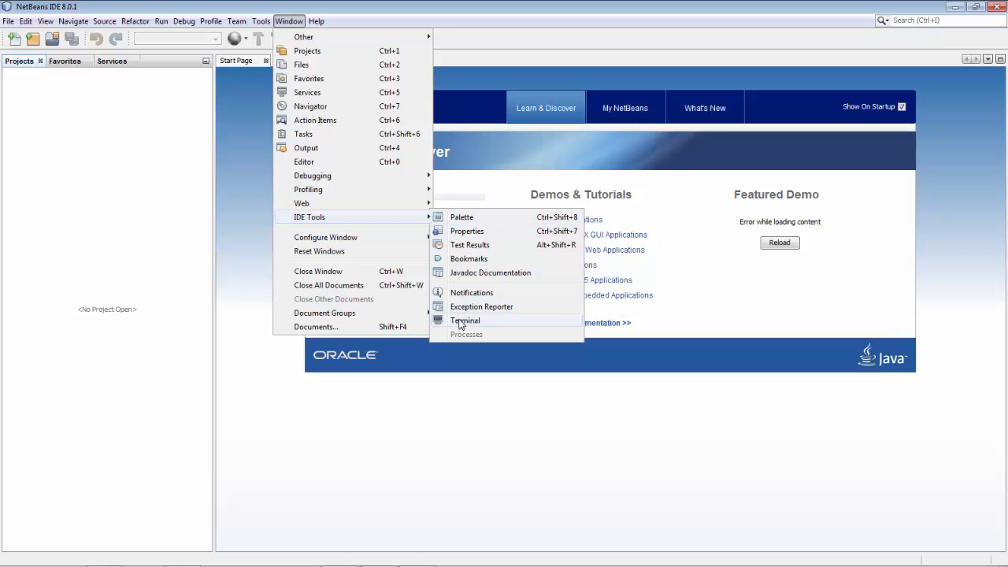
Check the installed Scala version in the IDE's built-in terminal with scala -version.
left_click(465, 321)
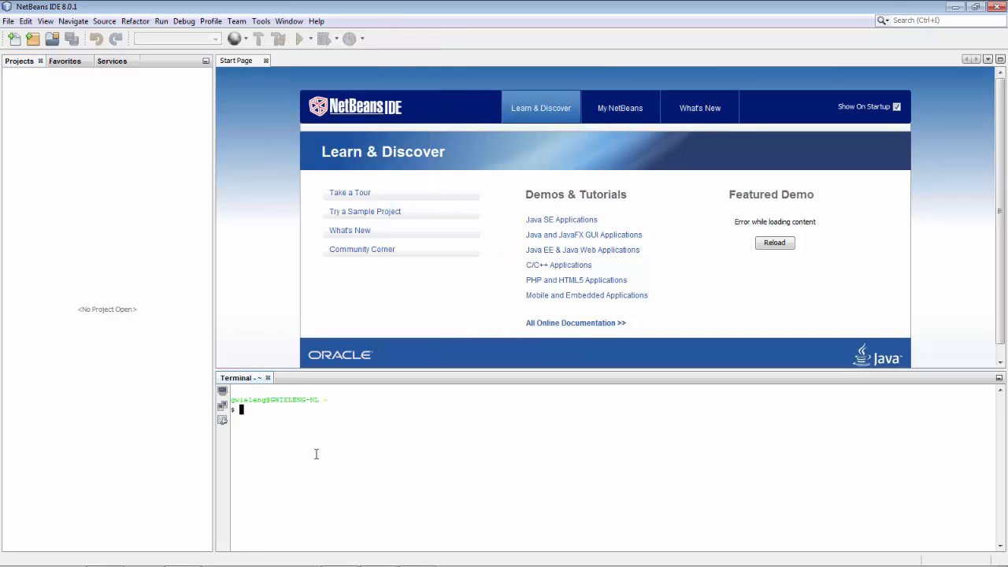
type("scala -version")
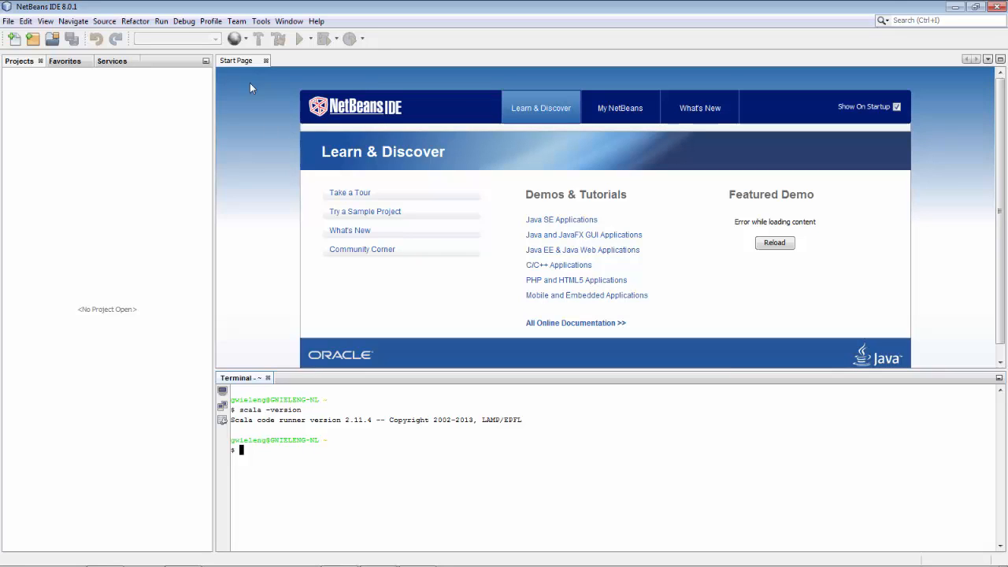
Browse the Available Plugins list in Tools > Plugins, filtering for 'sc'.
left_click(261, 21)
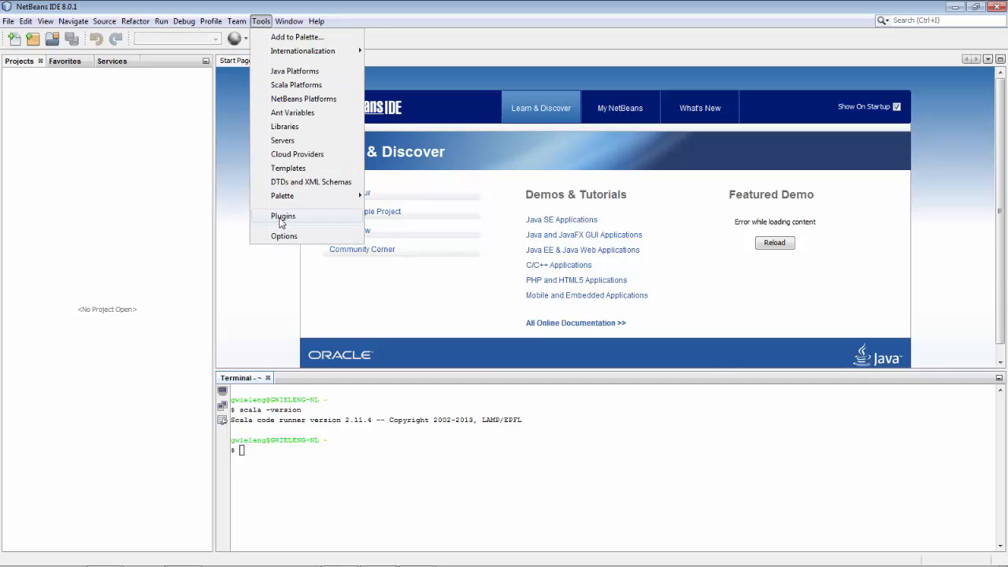
left_click(284, 216)
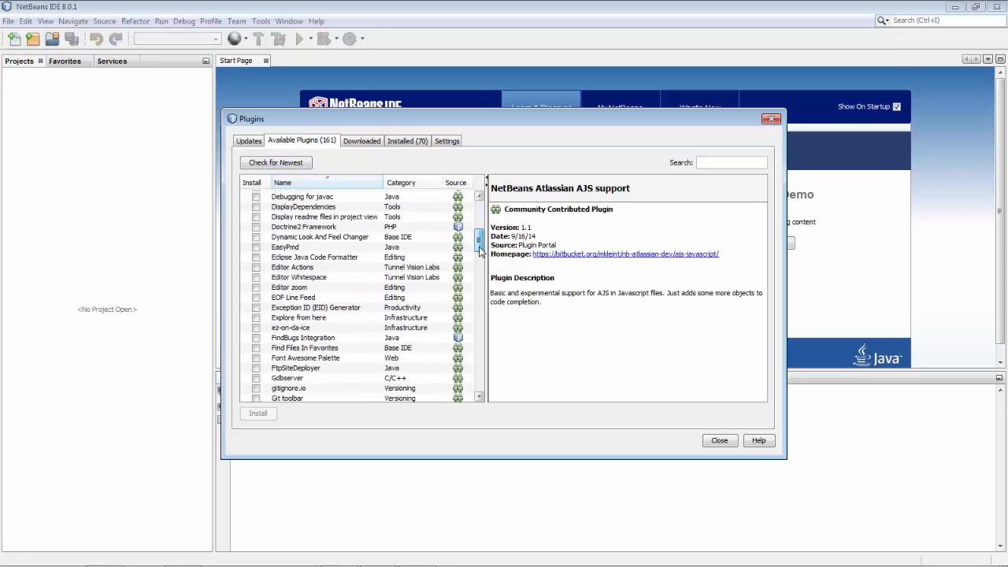
scroll("down", 3)
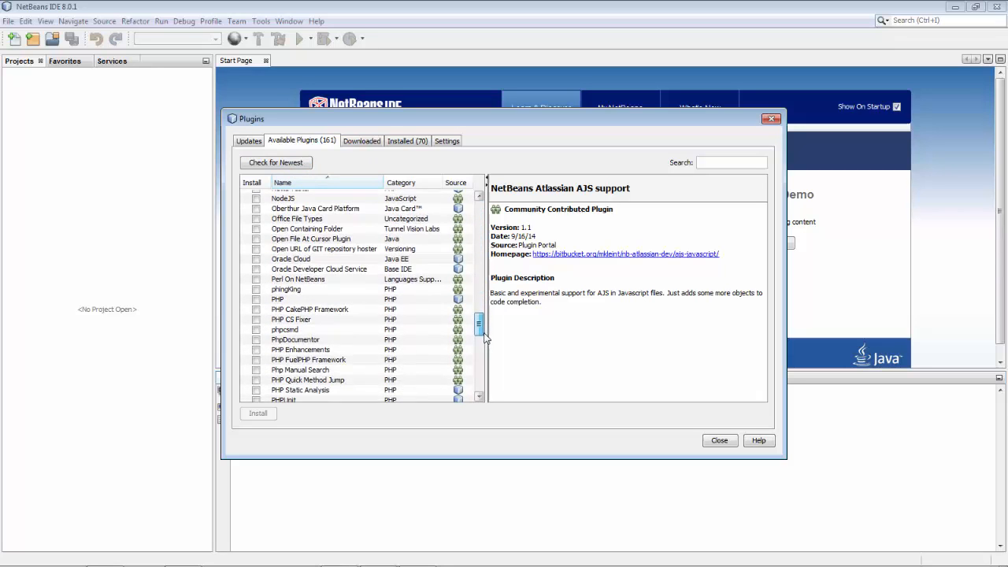
scroll("down", 3)
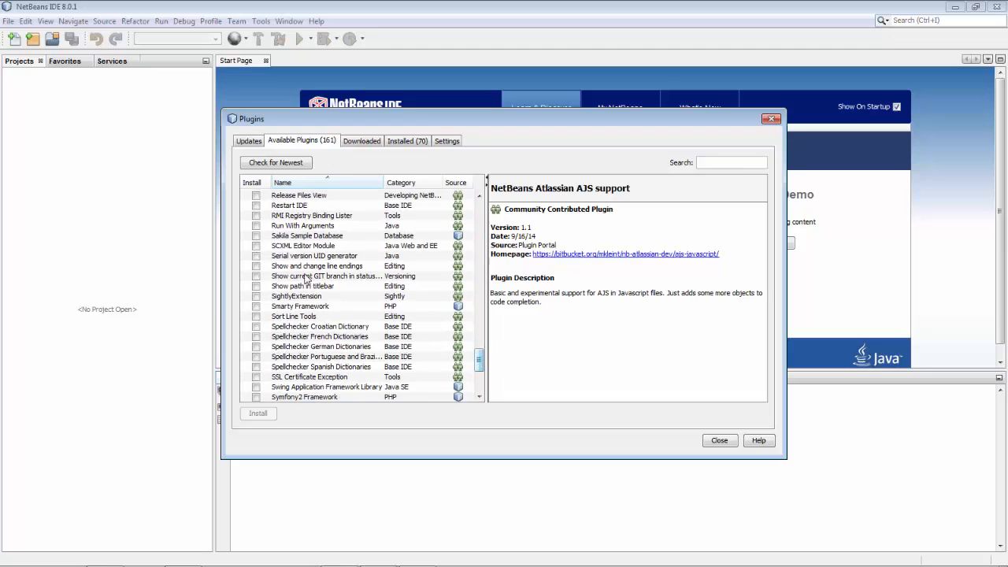
type("sc")
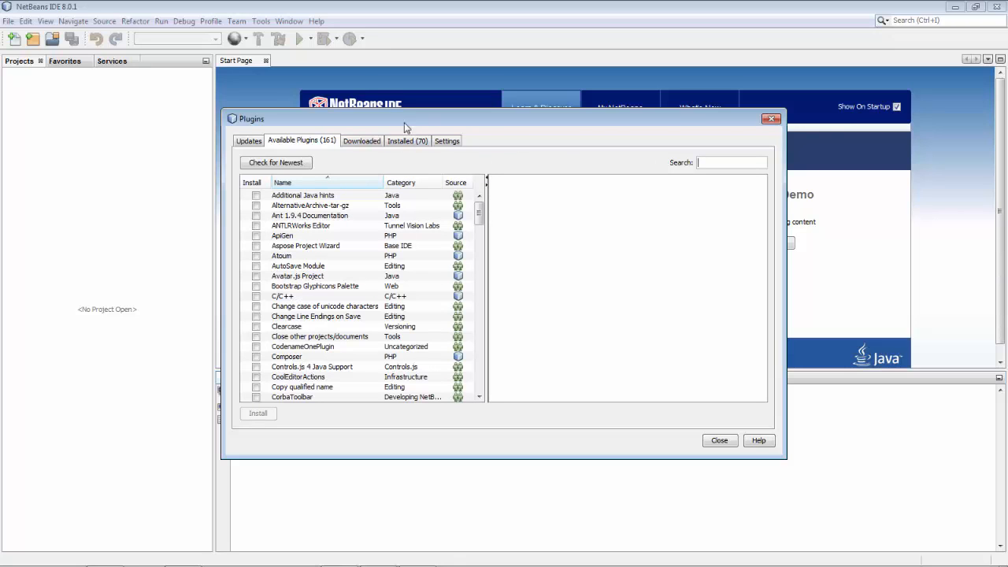
Filter the Installed plugins for 'scala', review the active Scala plugins, and close the manager.
left_click(406, 142)
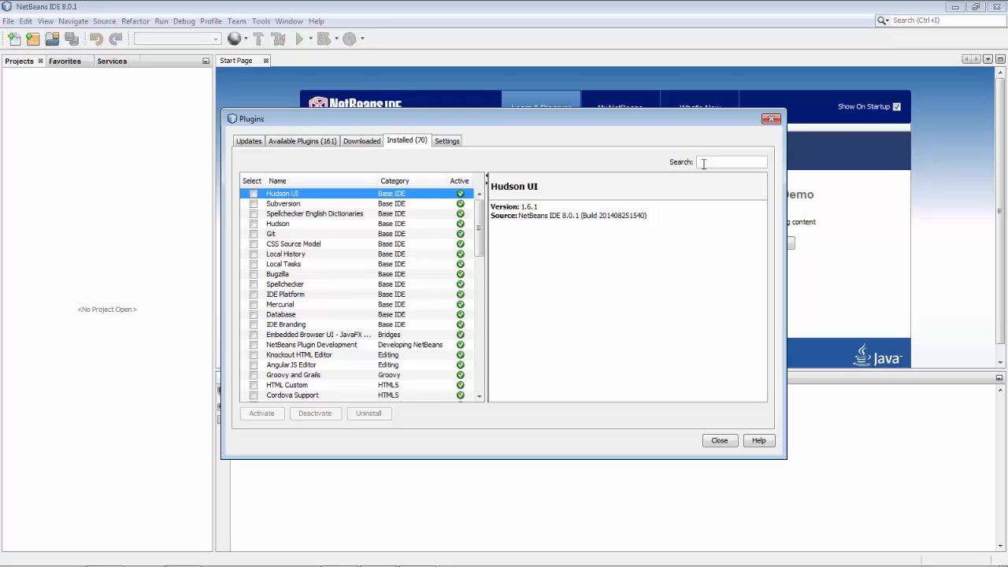
type("scala")
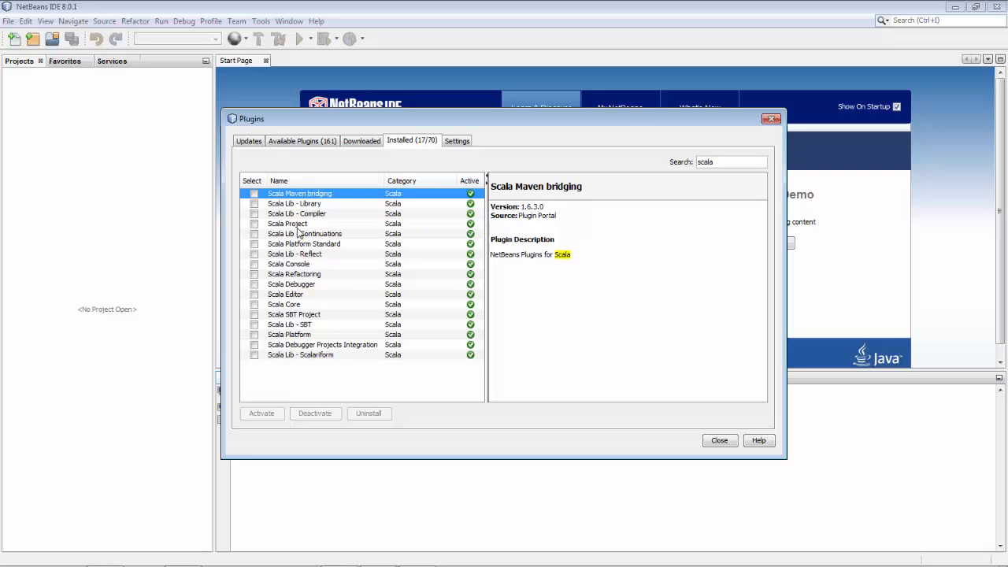
mouse_move(284, 155)
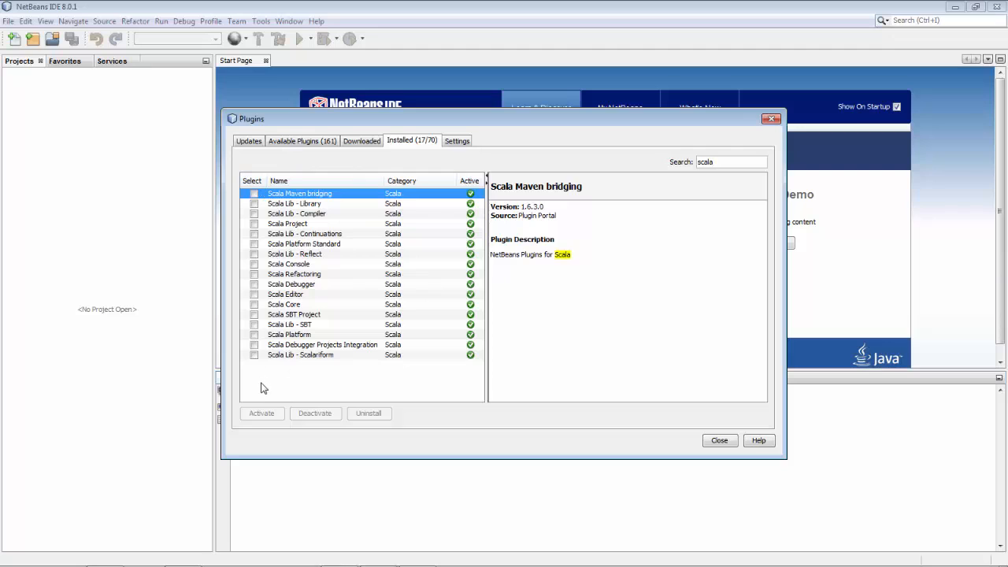
mouse_move(359, 280)
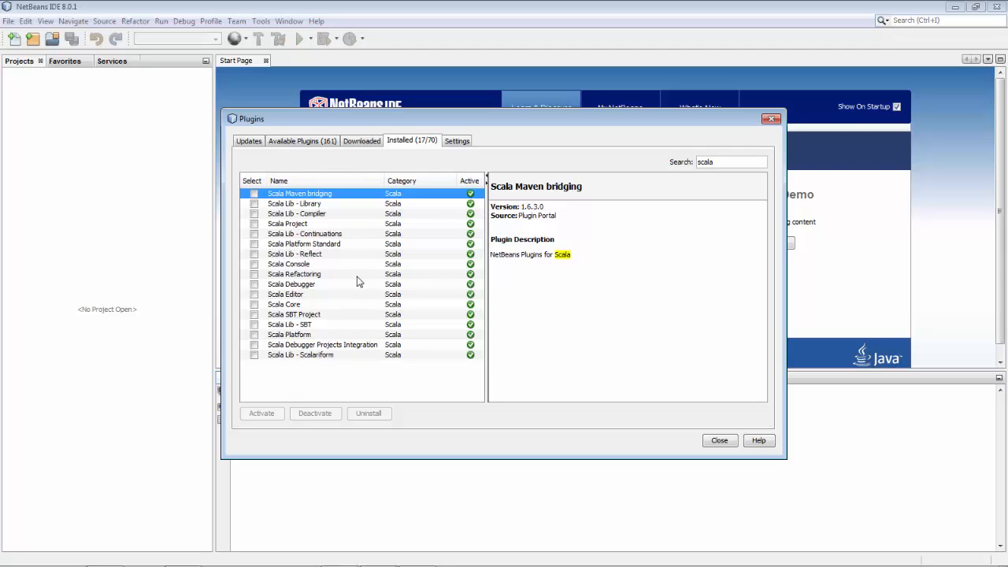
mouse_move(359, 291)
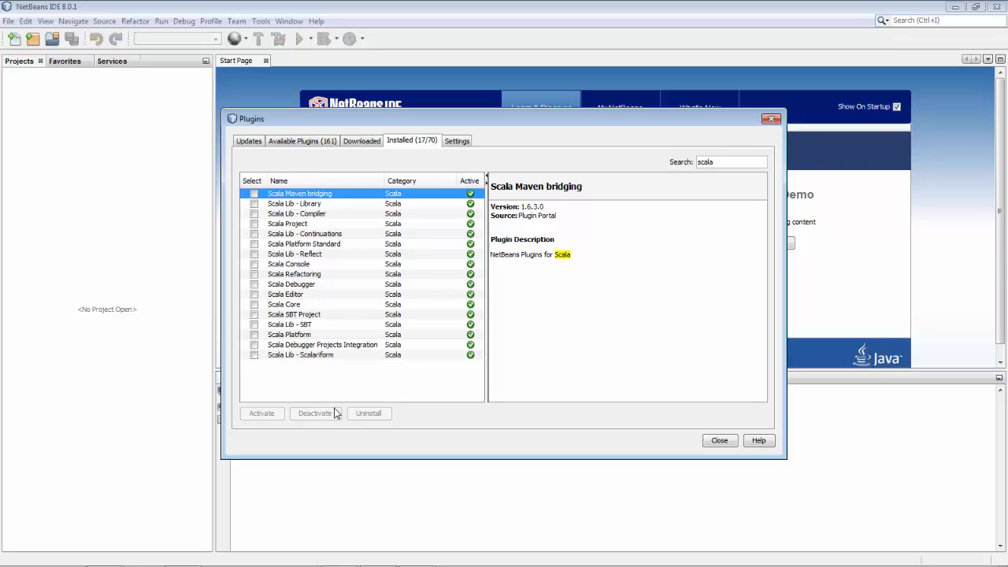
mouse_move(665, 435)
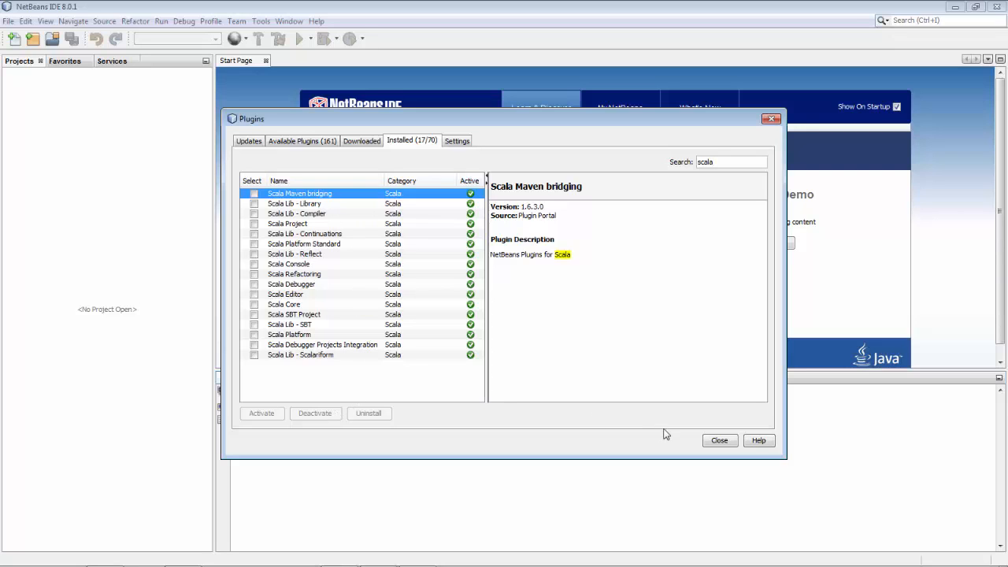
left_click(718, 441)
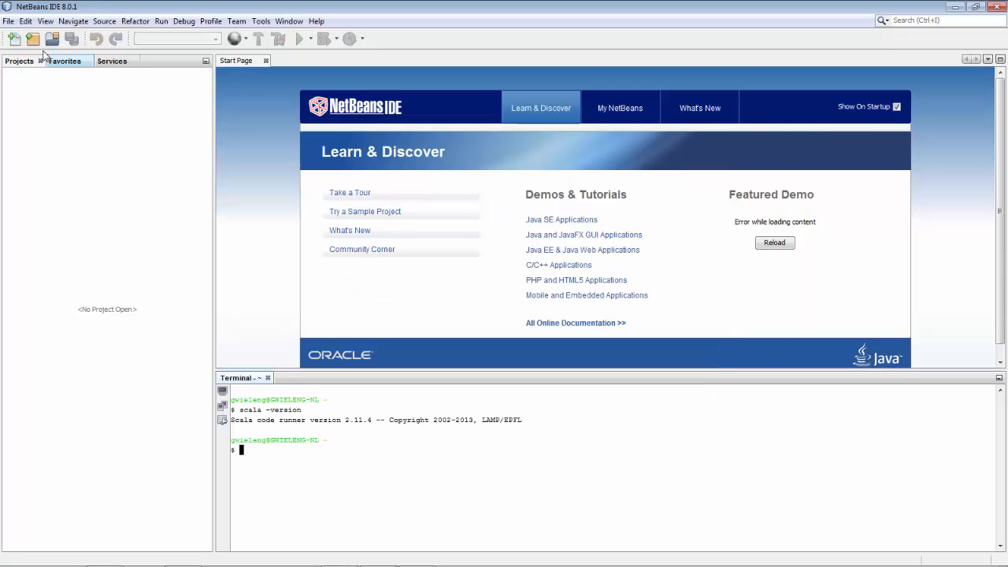
Start a New Project, view the Scala category, then pick Maven and reach the archetype step.
left_click(33, 38)
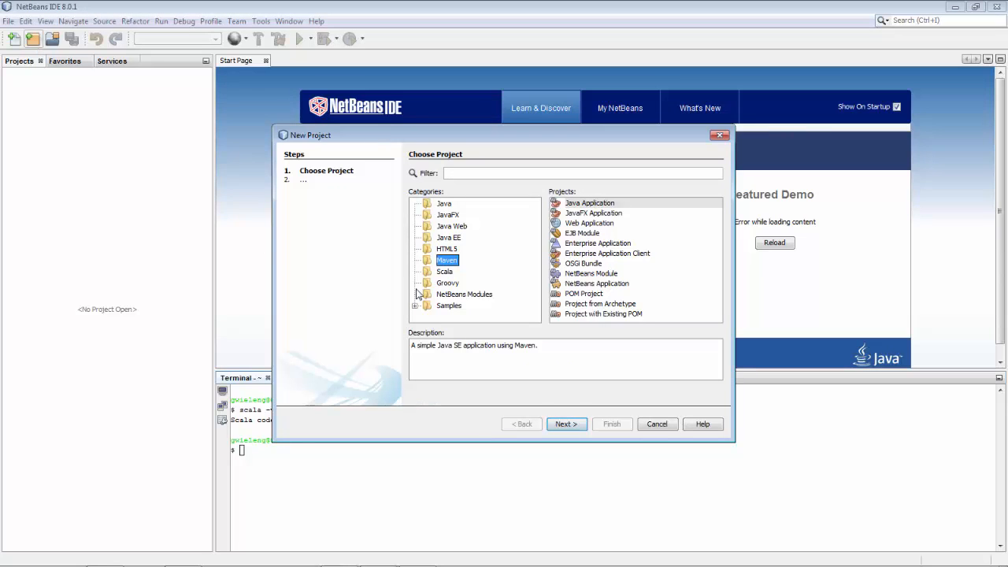
left_click(444, 271)
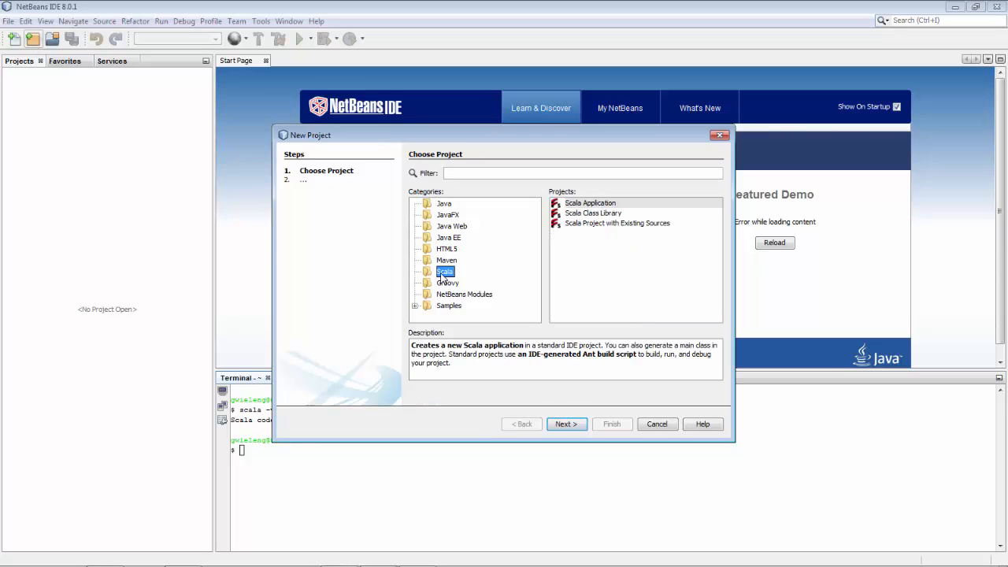
mouse_move(649, 249)
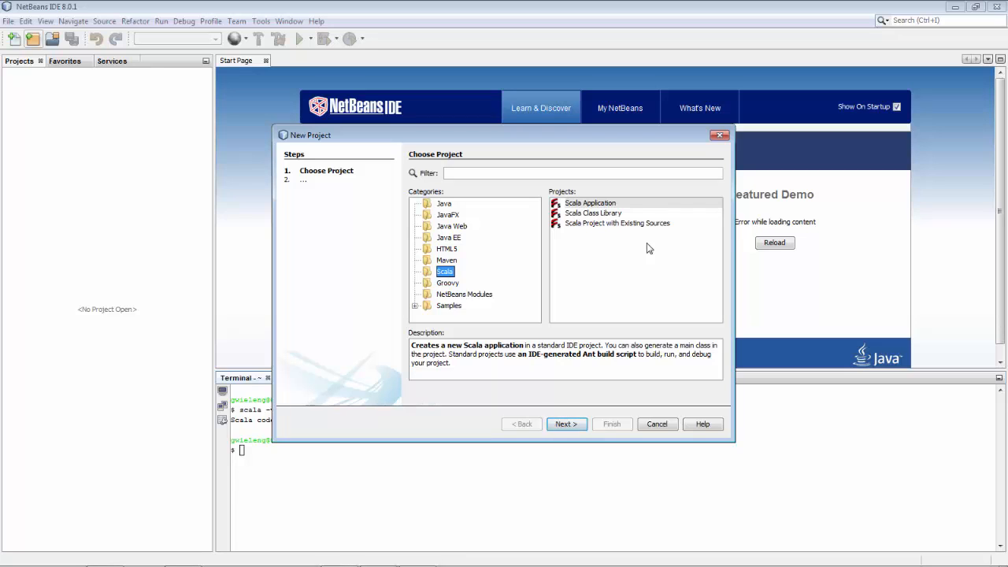
left_click(447, 260)
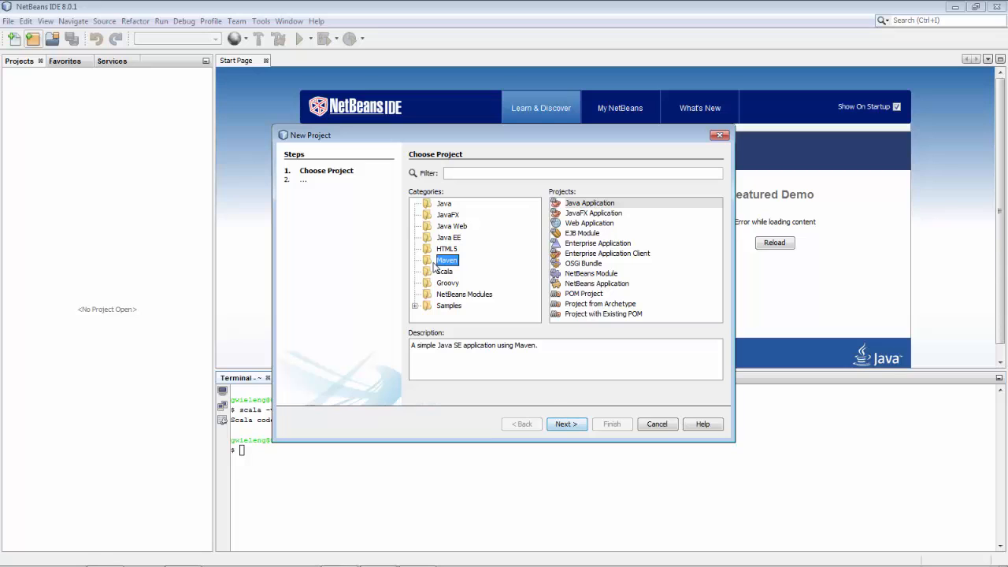
left_click(600, 302)
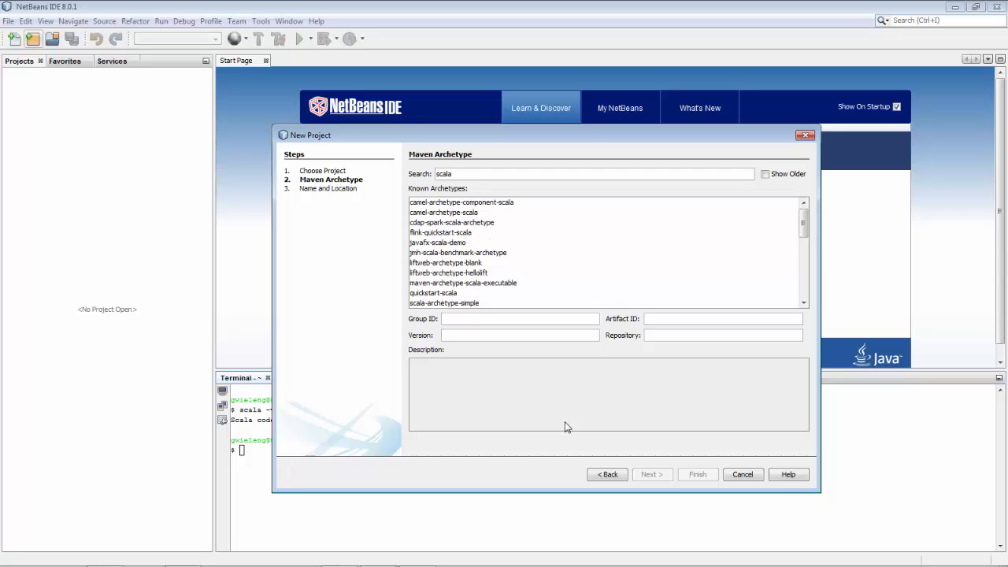
mouse_move(540, 404)
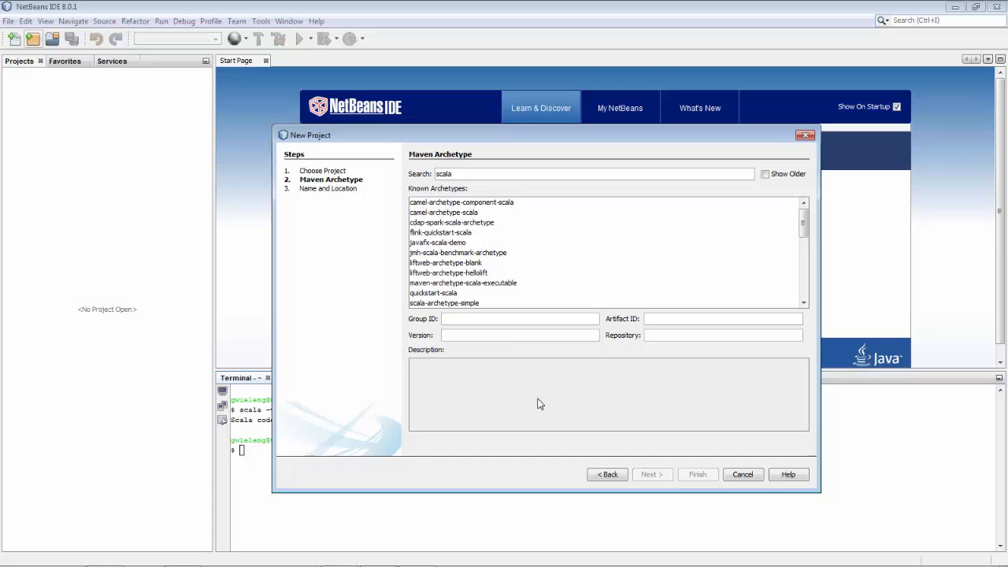
Select maven-archetype-scala-executable and advance to the Name and Location step.
left_click(463, 284)
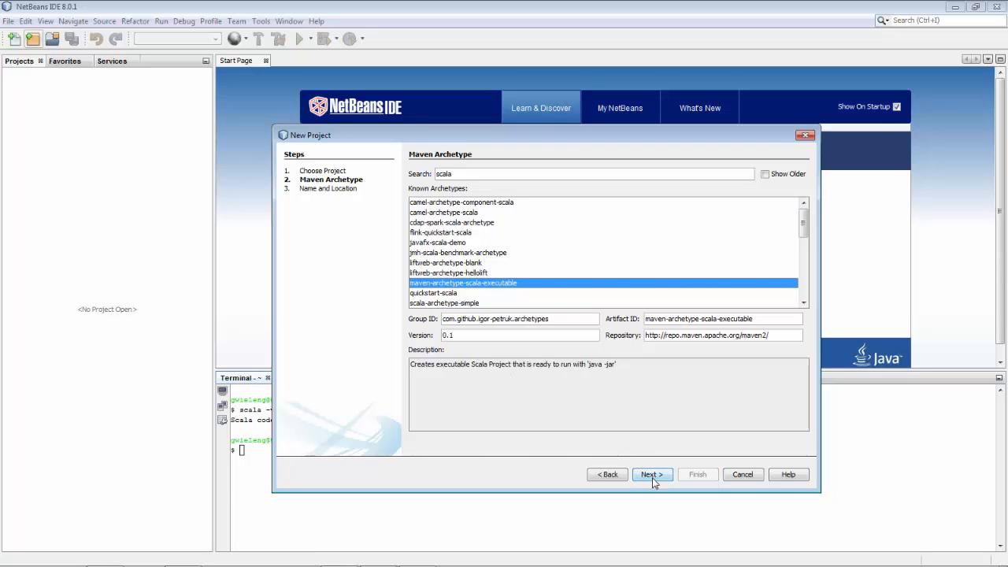
mouse_move(669, 347)
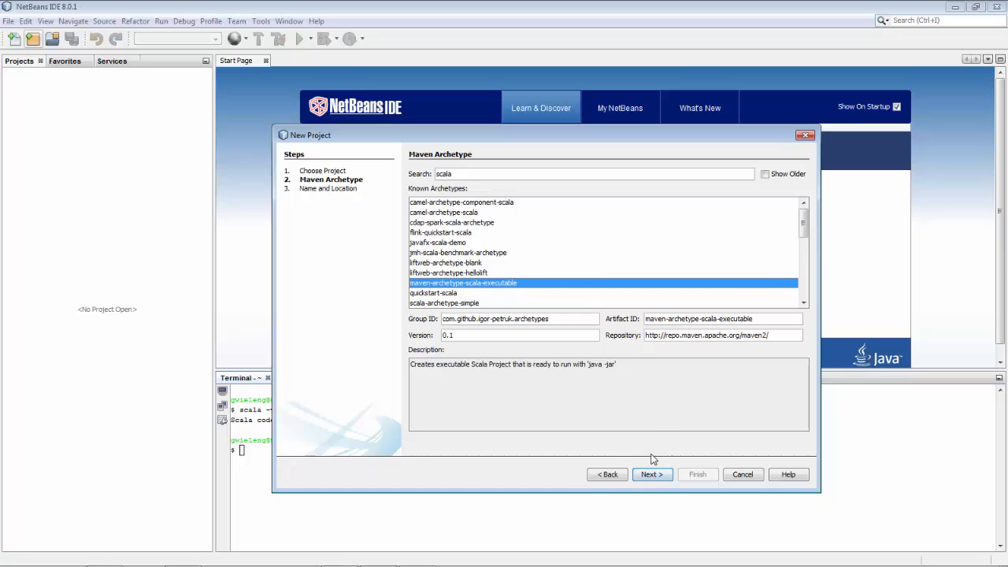
left_click(652, 474)
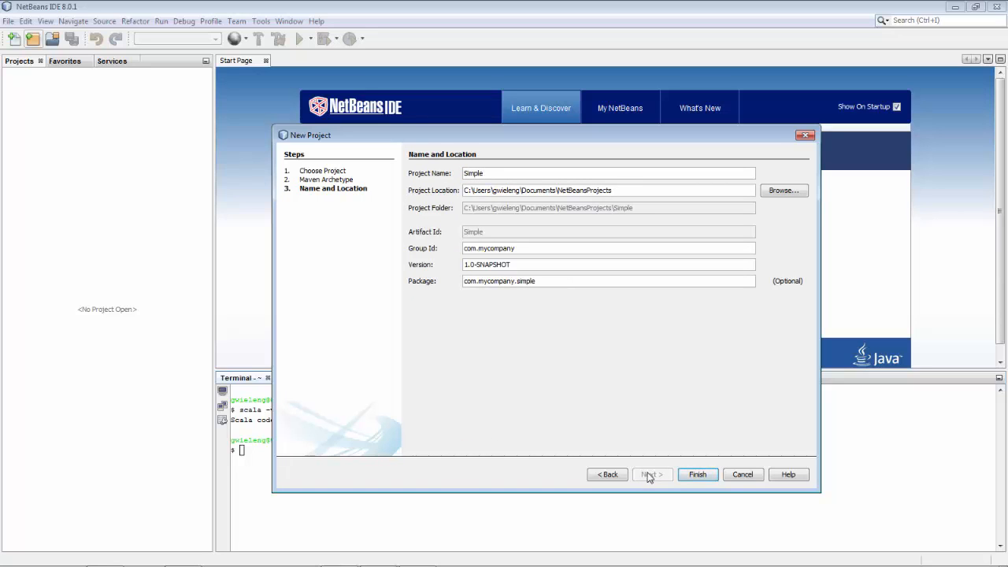
Name the project SimpleScala and finish creating it from the archetype.
type("Scala")
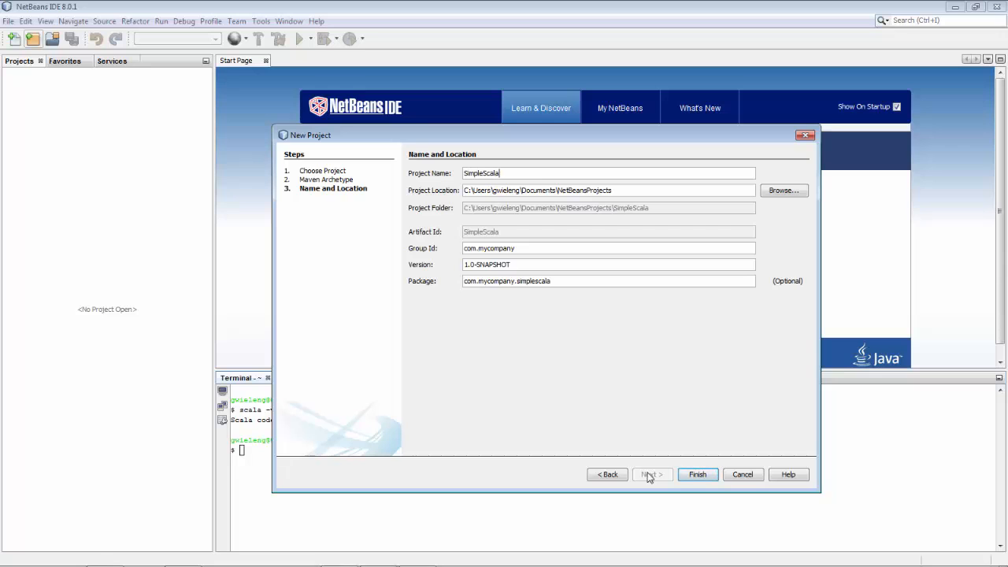
left_click(697, 474)
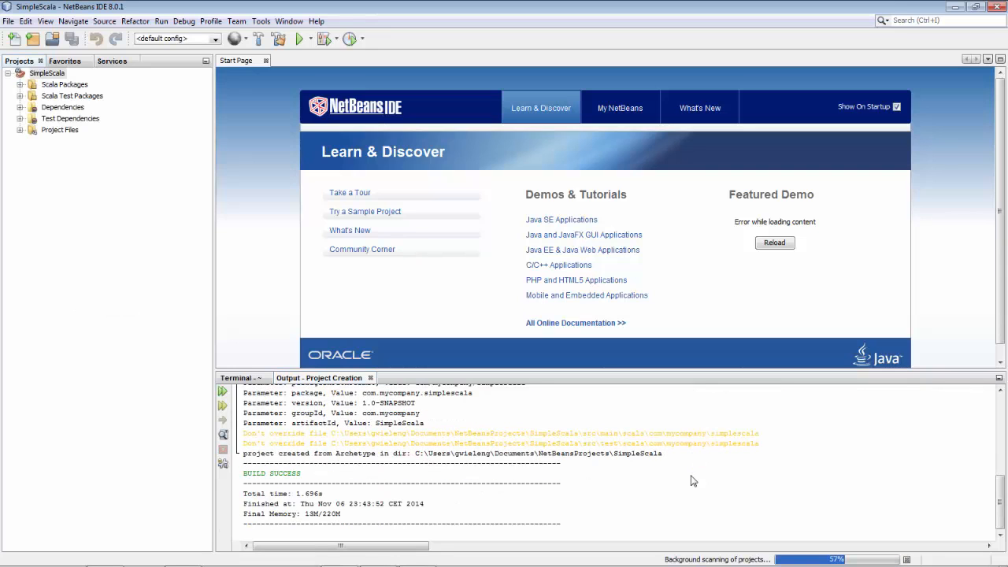
Expand source, test, dependency and test-dependency nodes, then open pom.xml in the editor.
left_click(19, 85)
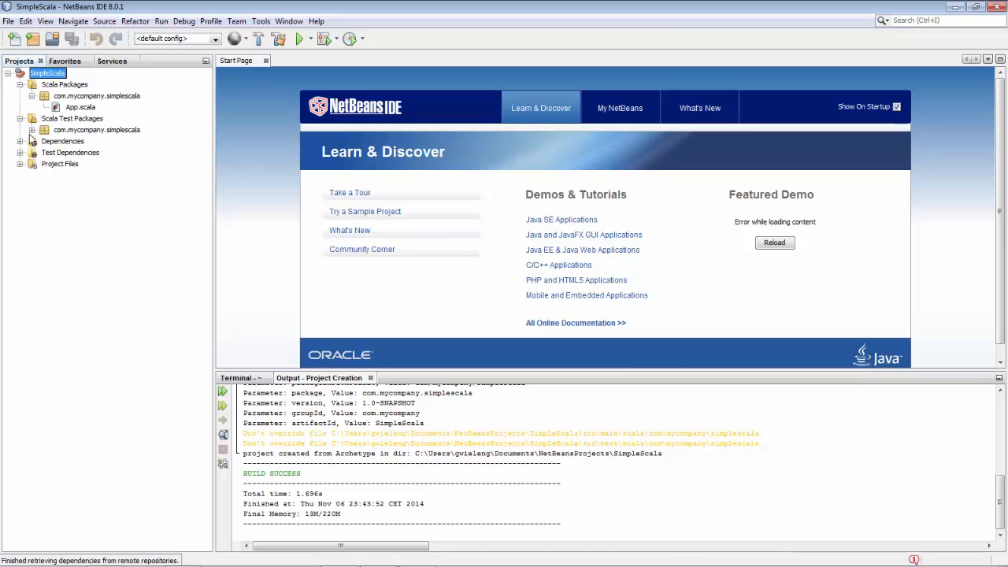
left_click(32, 129)
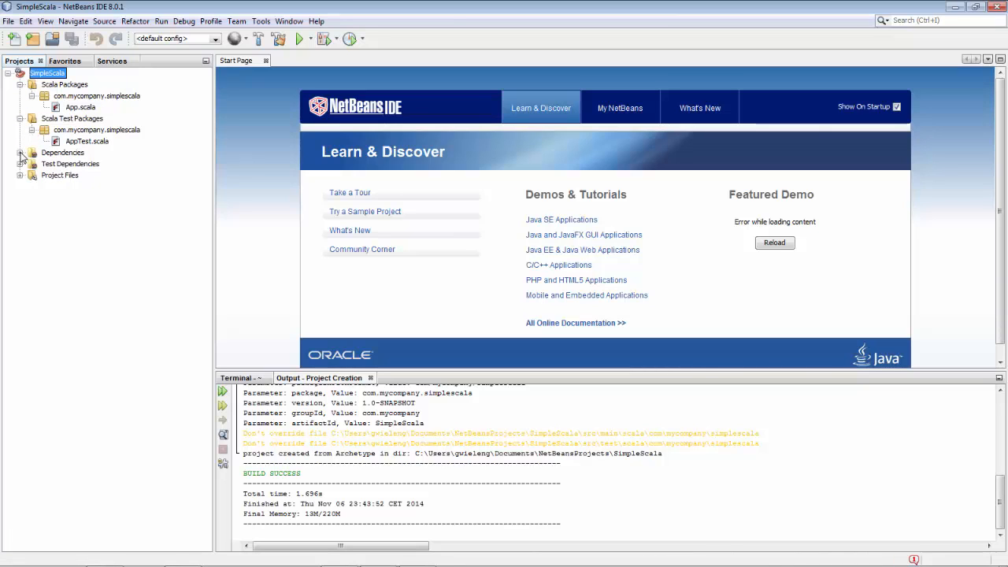
left_click(20, 151)
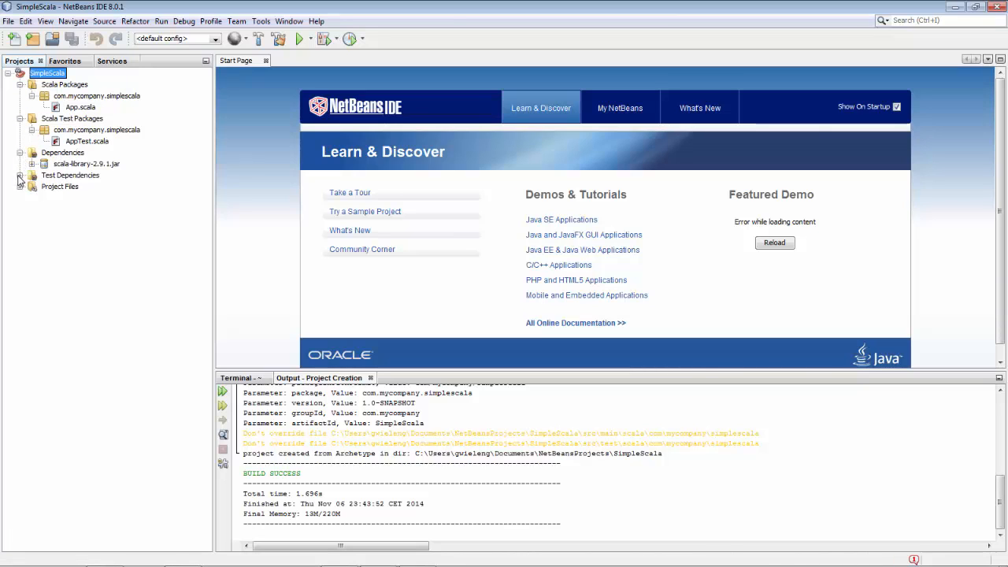
left_click(19, 175)
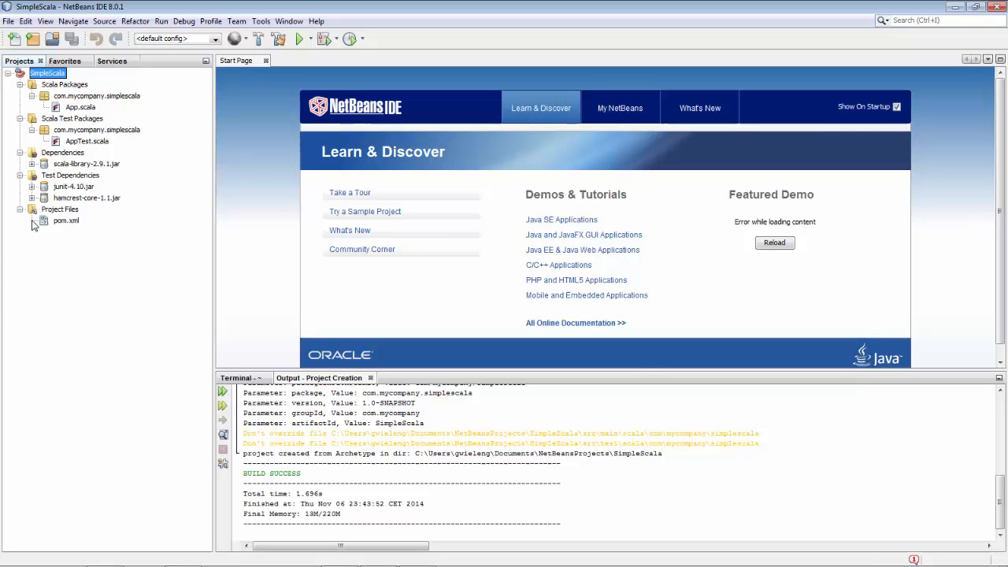
double_click(66, 221)
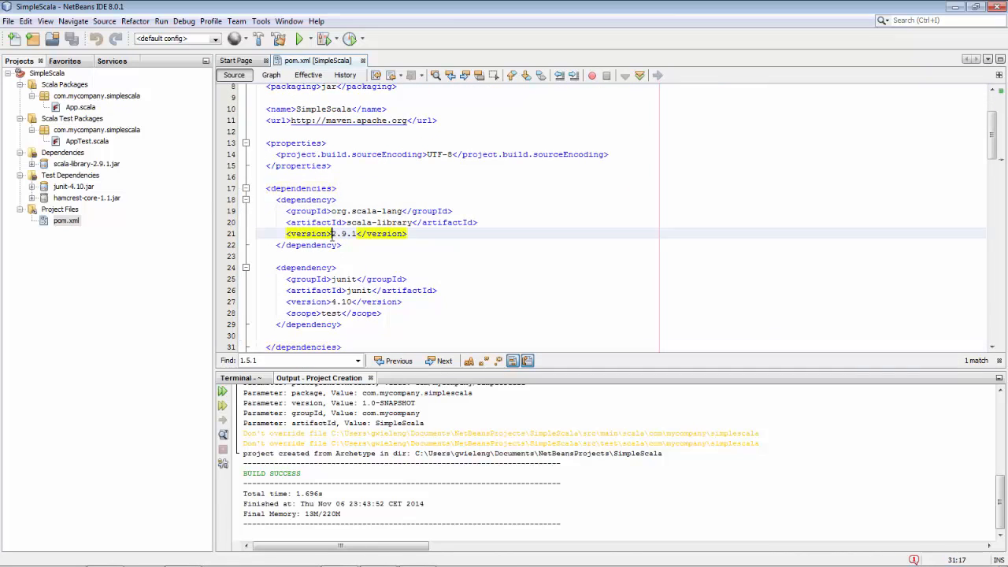
mouse_move(554, 222)
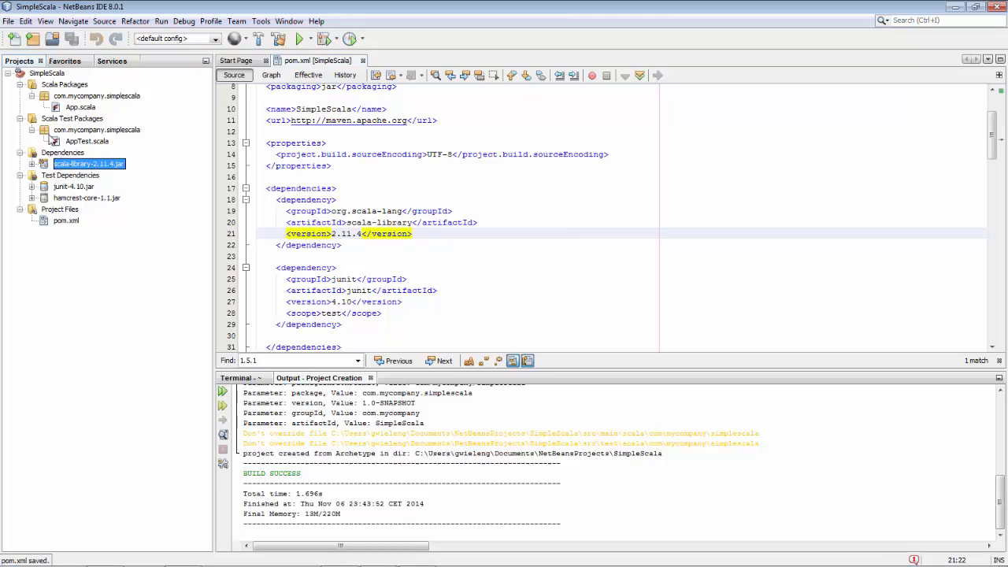
Build the SimpleScala project with scala-library 2.11.4 via the project's context menu.
right_click(47, 73)
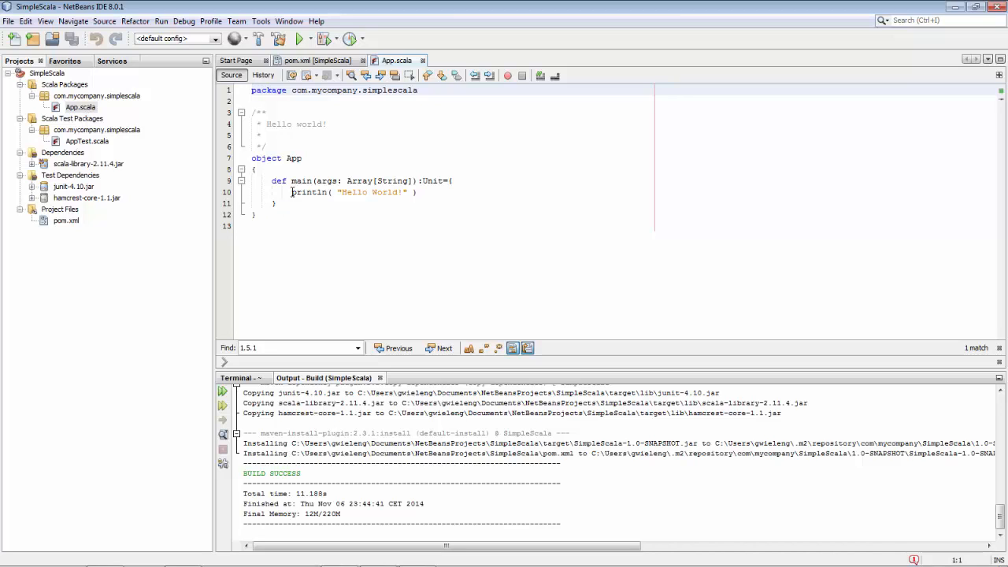
left_click(47, 72)
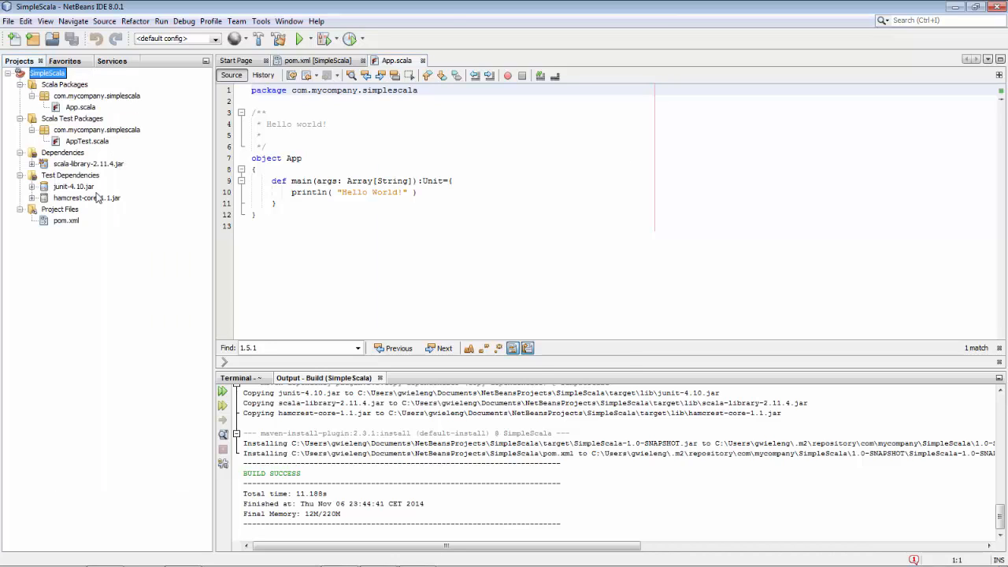
left_click(299, 37)
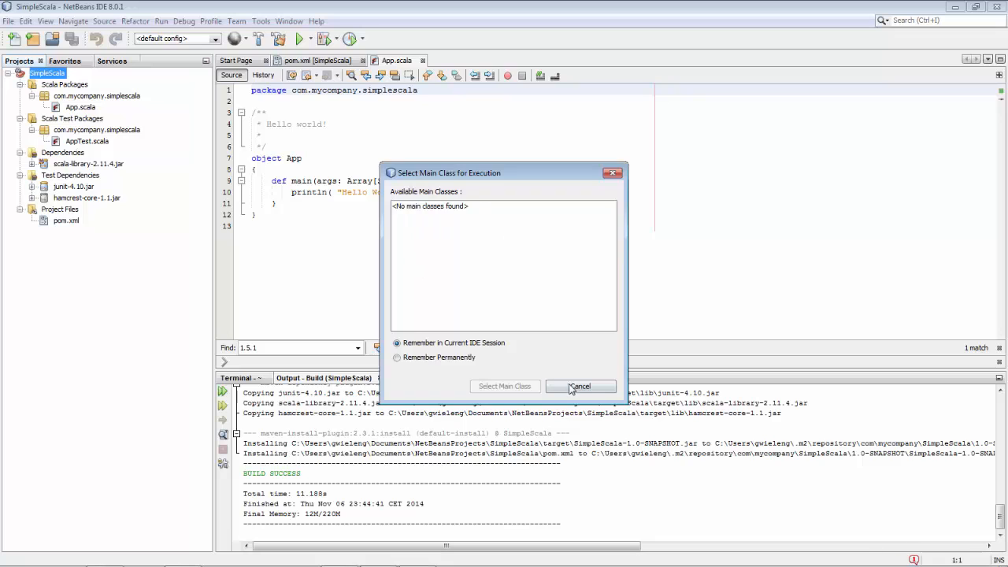
left_click(580, 386)
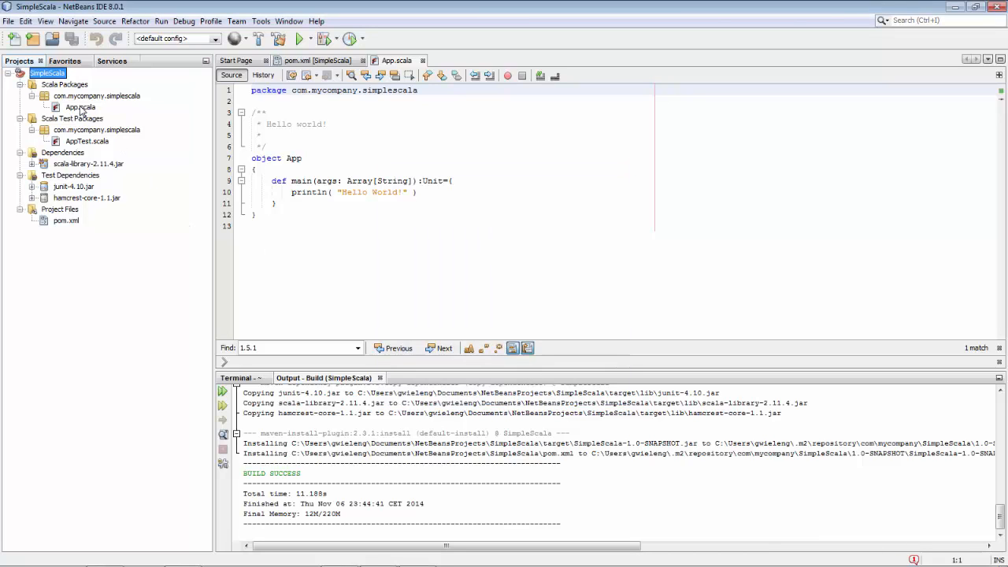
Run App.scala as a single file from the Projects tab.
right_click(79, 107)
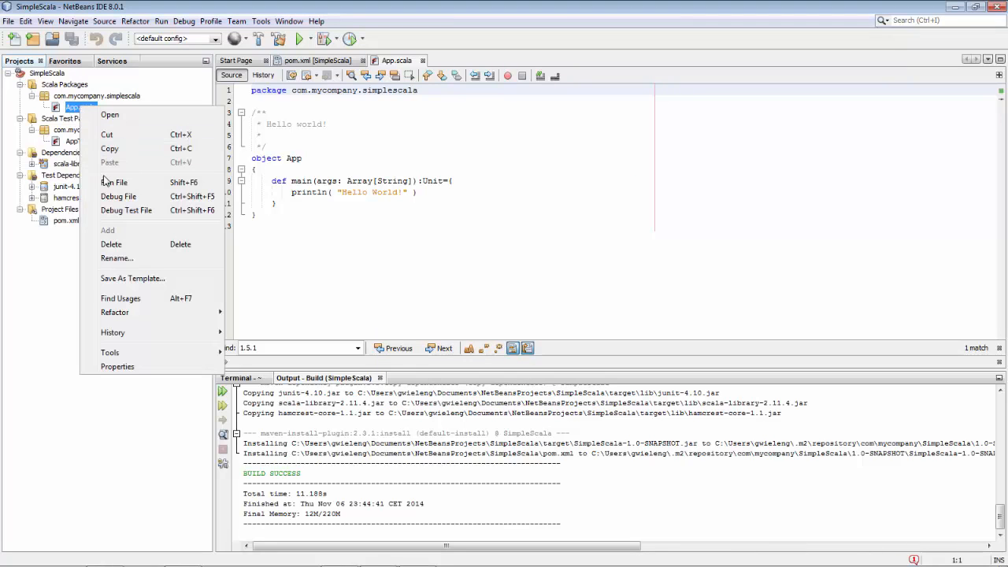
left_click(115, 182)
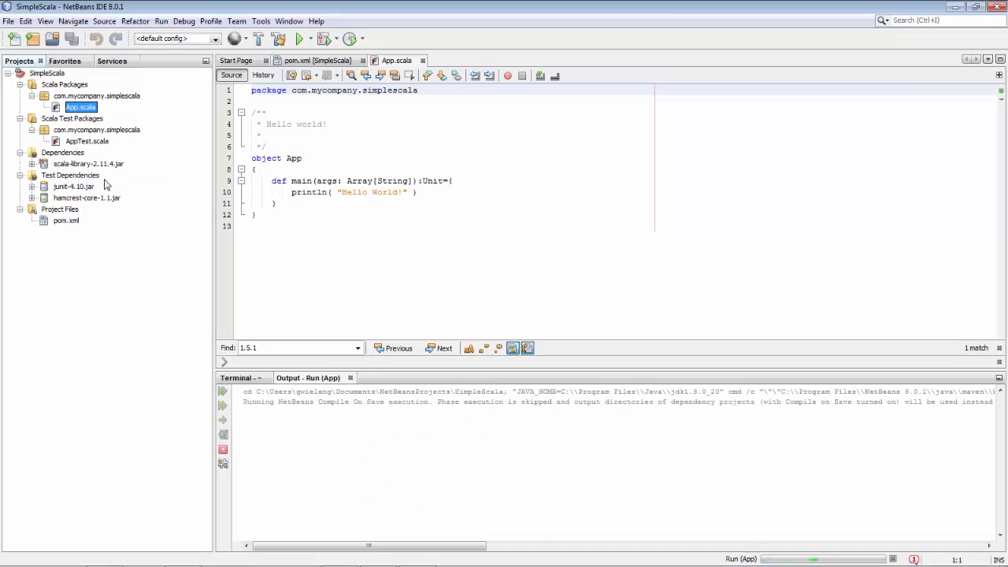